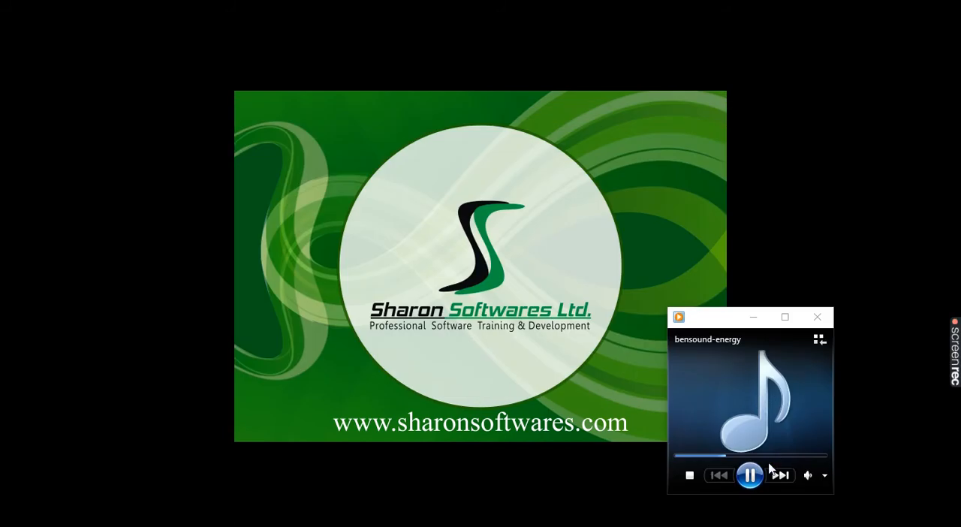
Step: Let the Sharon Softwares intro finish and move on to the VideoStudio capture screen
key(alt+tab)
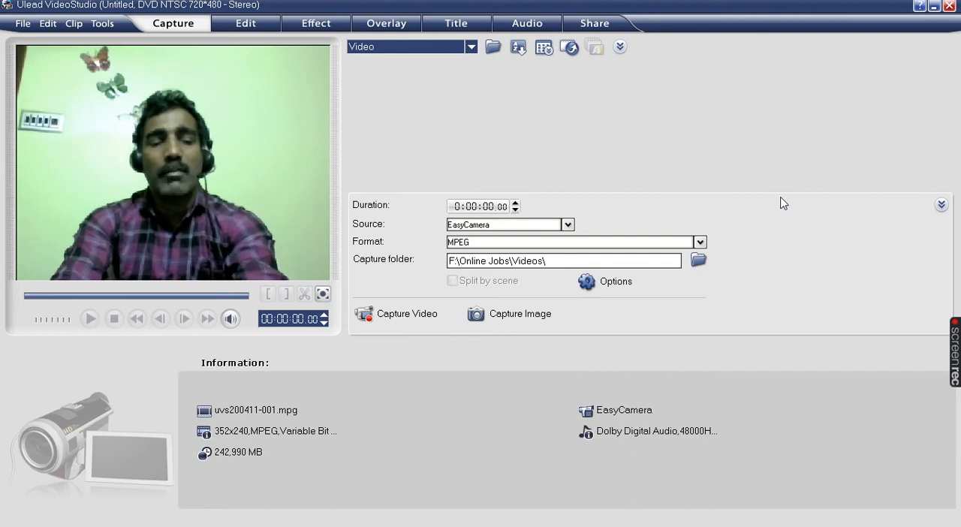
Step: Bring CorelDRAW X8 with HELLO.cdr's three orange speech bubbles to the front
key(alt+tab)
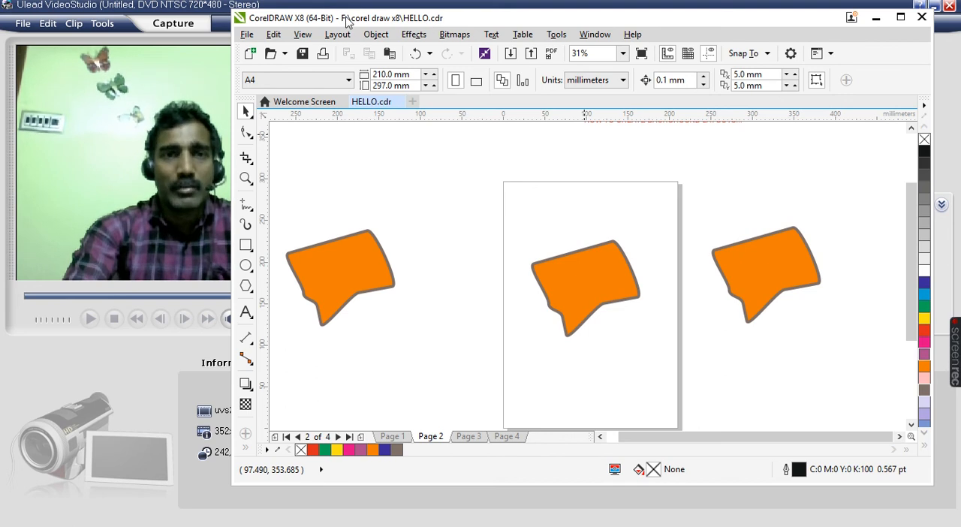
click(247, 33)
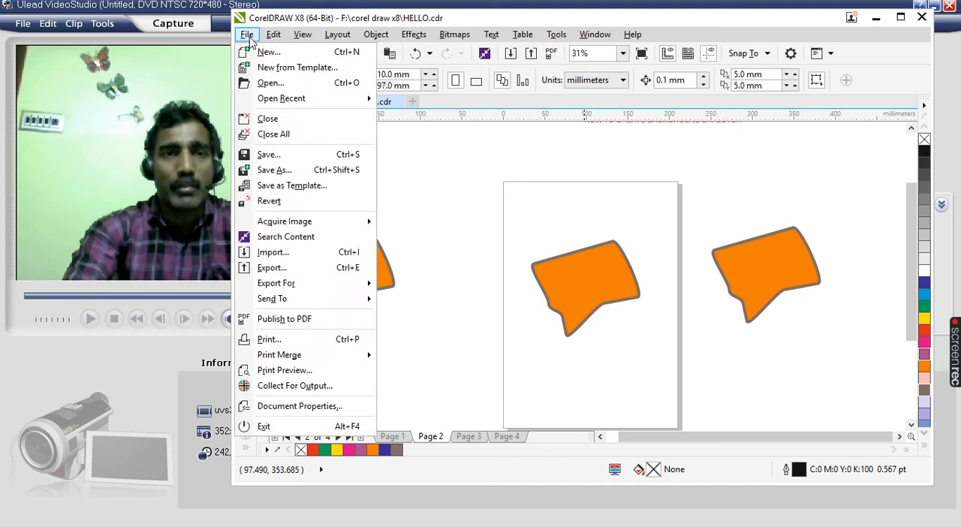
click(454, 33)
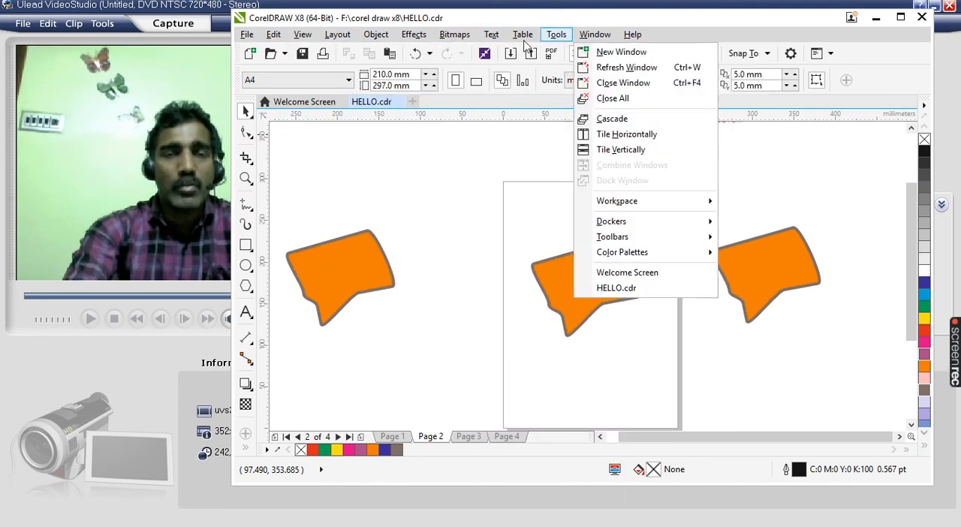
click(247, 34)
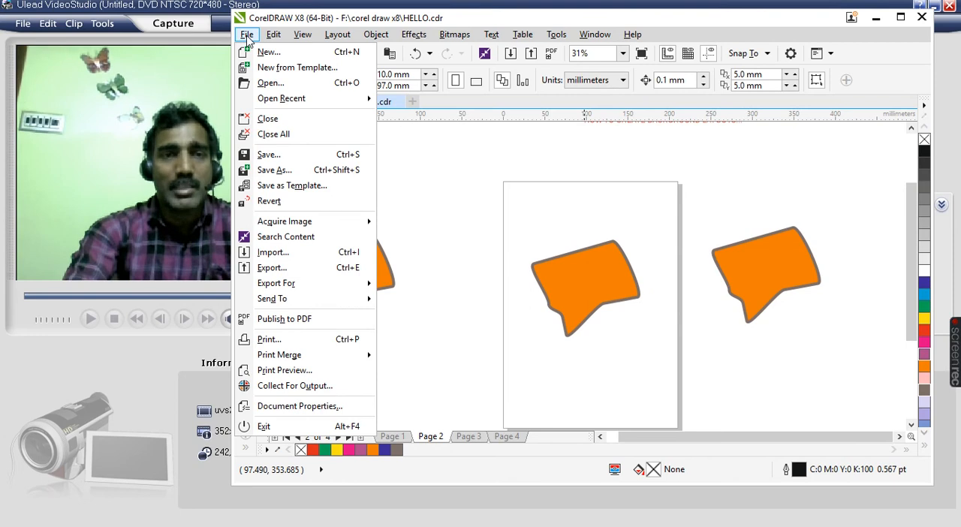
click(473, 168)
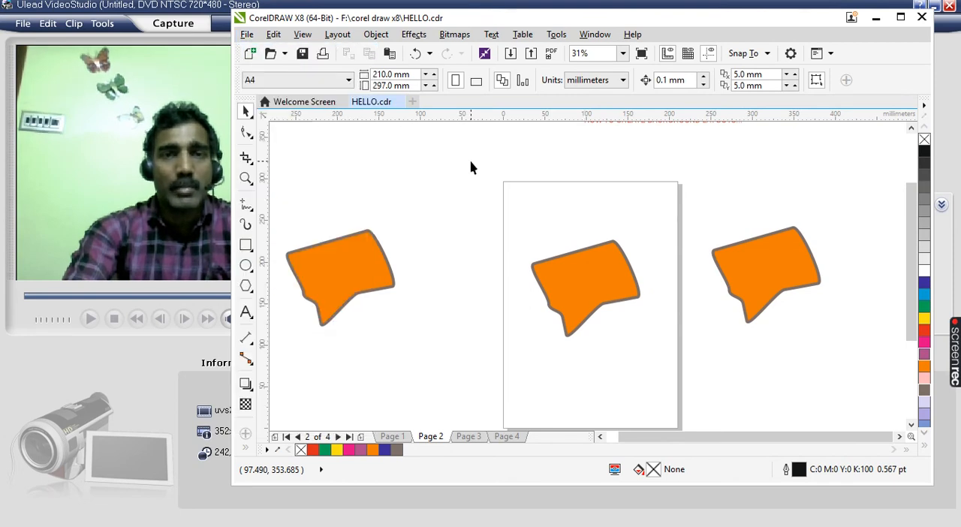
mouse_move(248, 52)
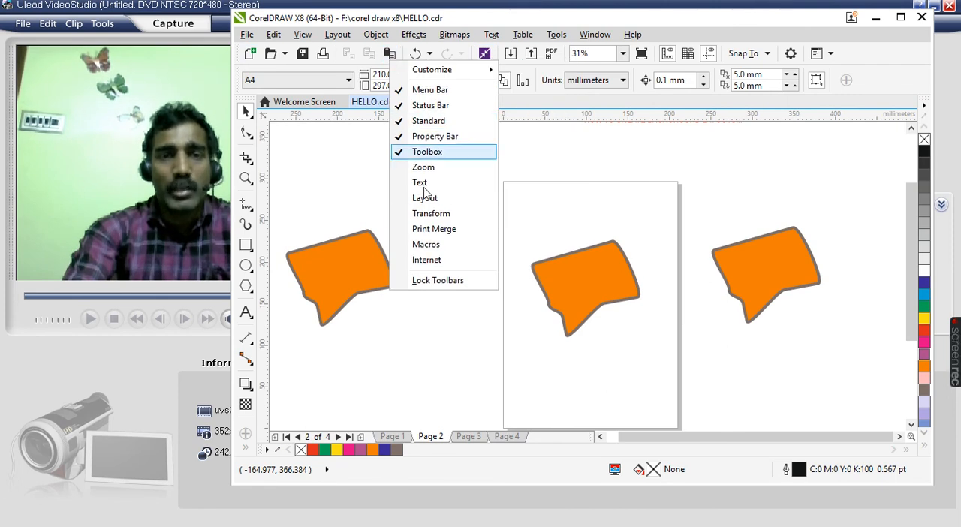
mouse_move(419, 182)
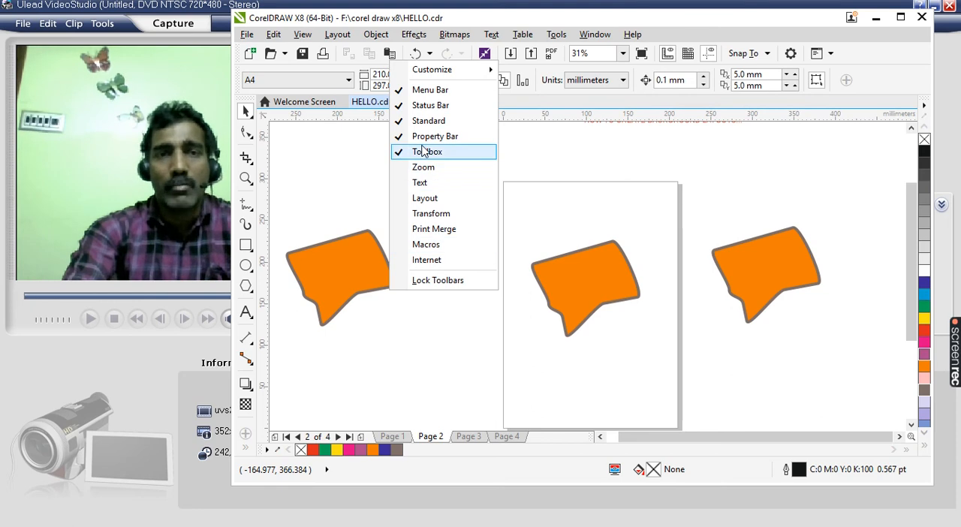
mouse_move(430, 105)
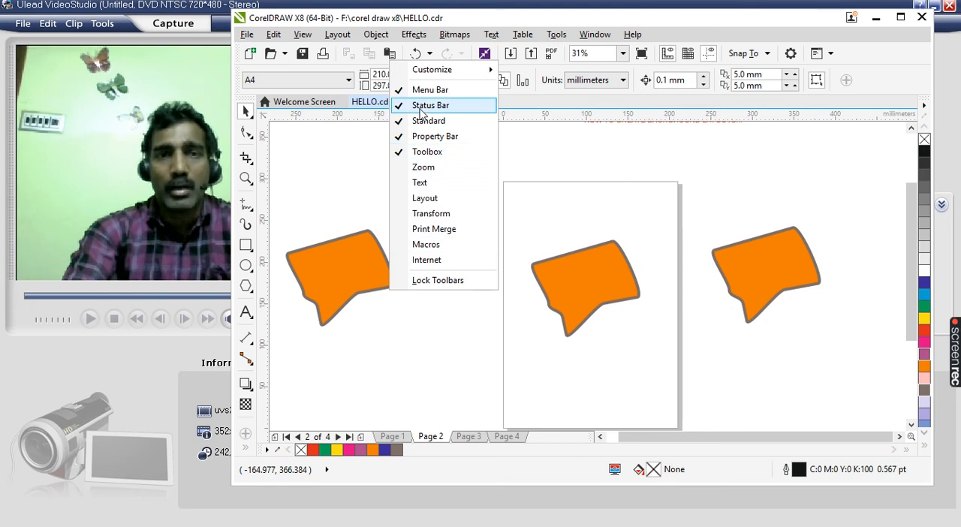
click(430, 105)
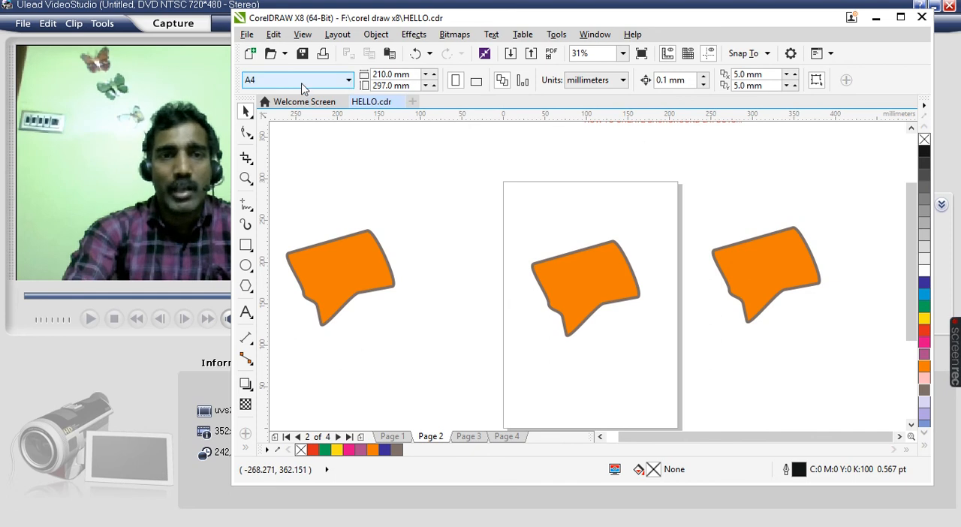
mouse_move(310, 193)
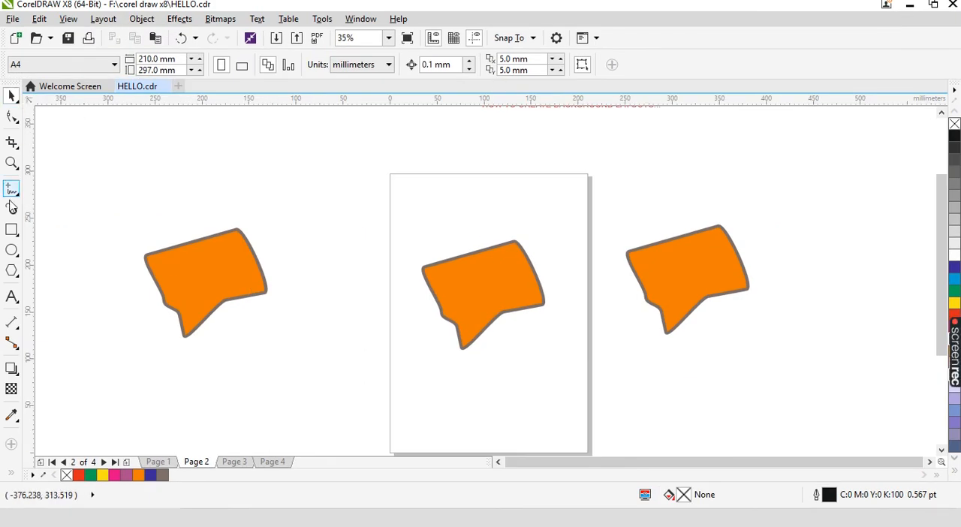
mouse_move(33, 193)
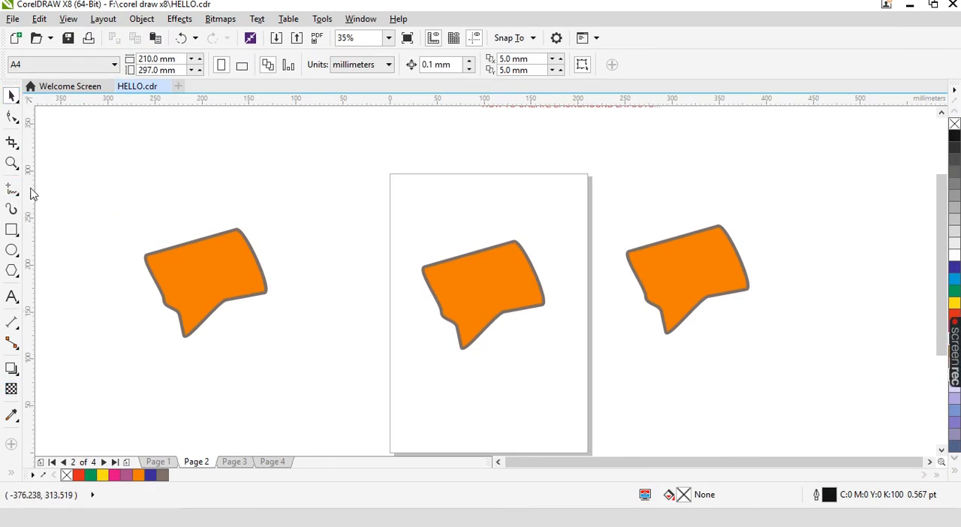
Step: Activate the Freehand curve tool from the CorelDRAW toolbox
click(10, 188)
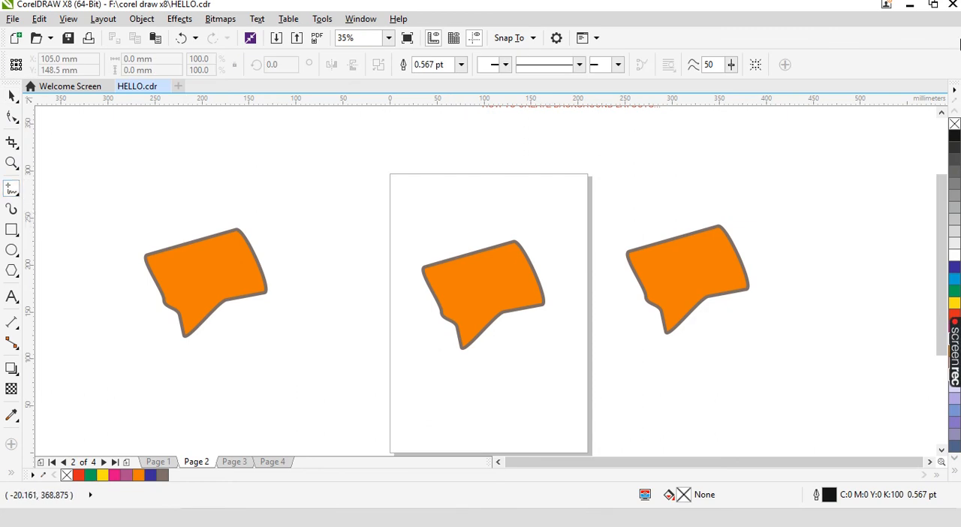
mouse_move(460, 91)
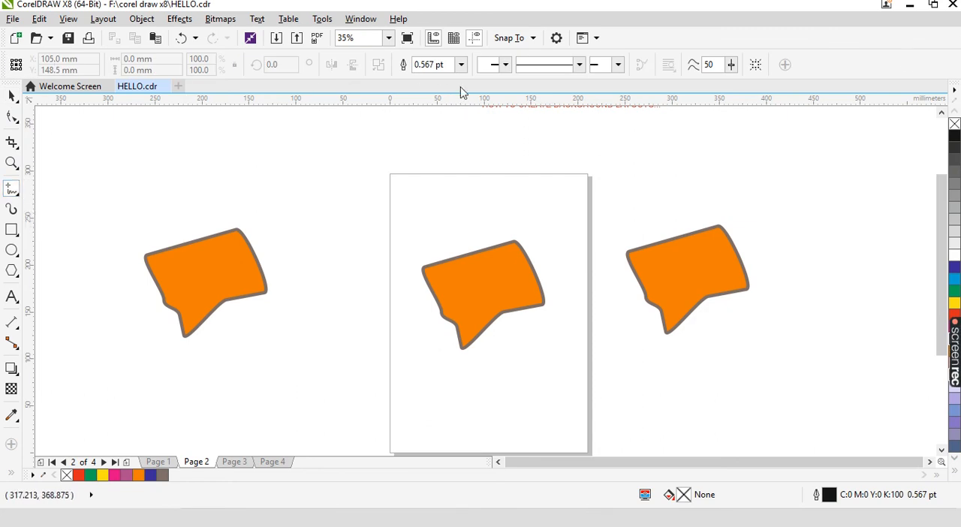
mouse_move(27, 192)
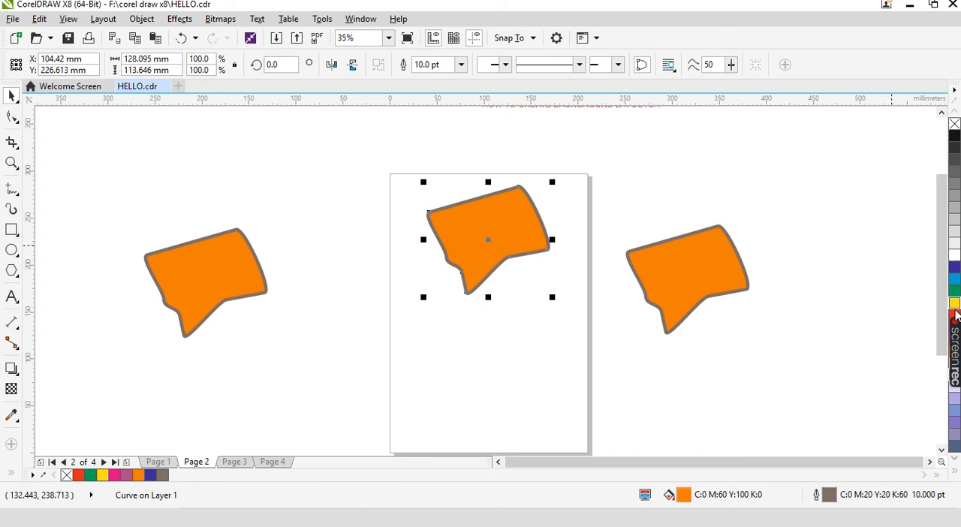
Step: Fill the speech bubble blue, change it to green, and drag it to a new position
click(951, 269)
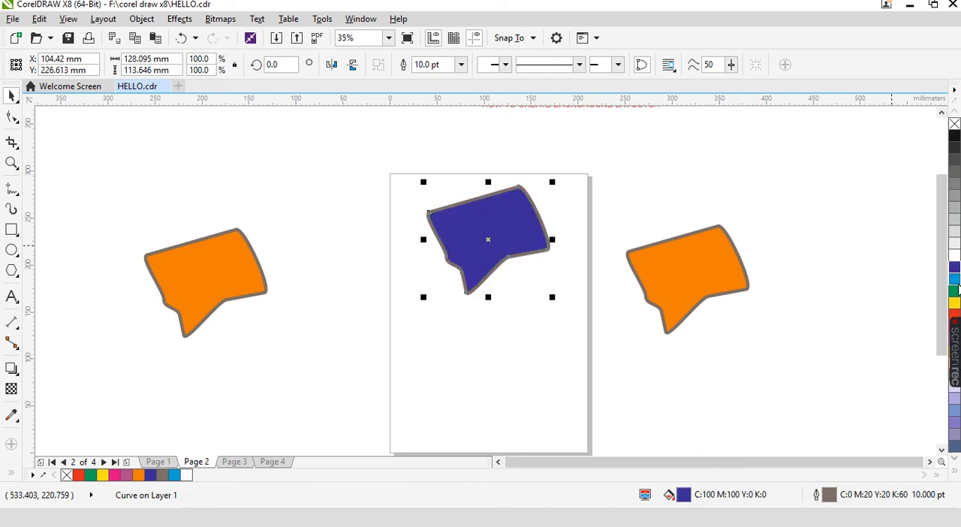
click(955, 303)
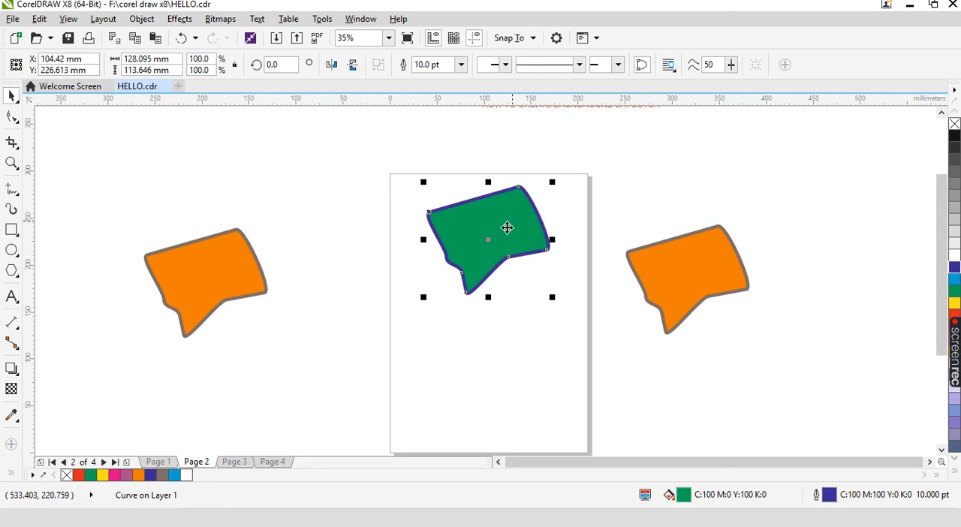
drag(506, 227, 496, 239)
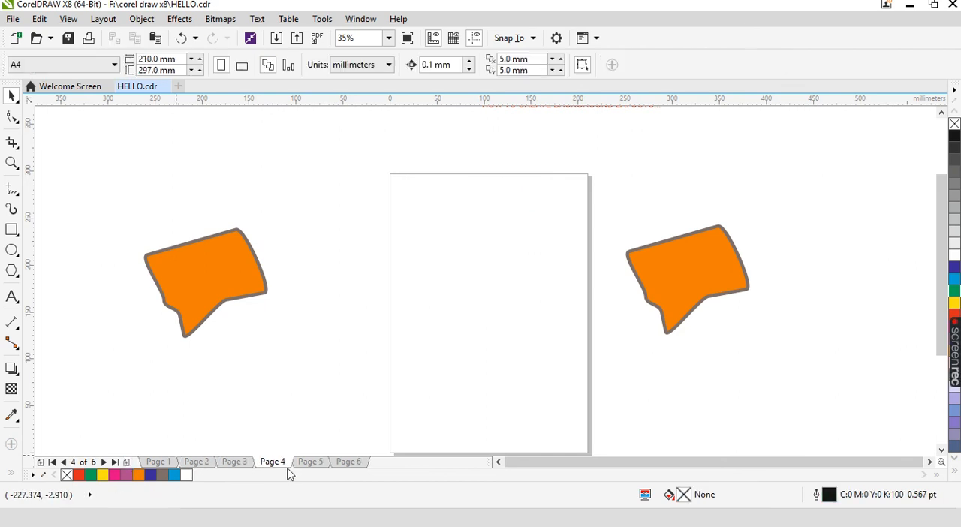
Step: Jump between the first and last pages, then go to page 4 by number
click(348, 461)
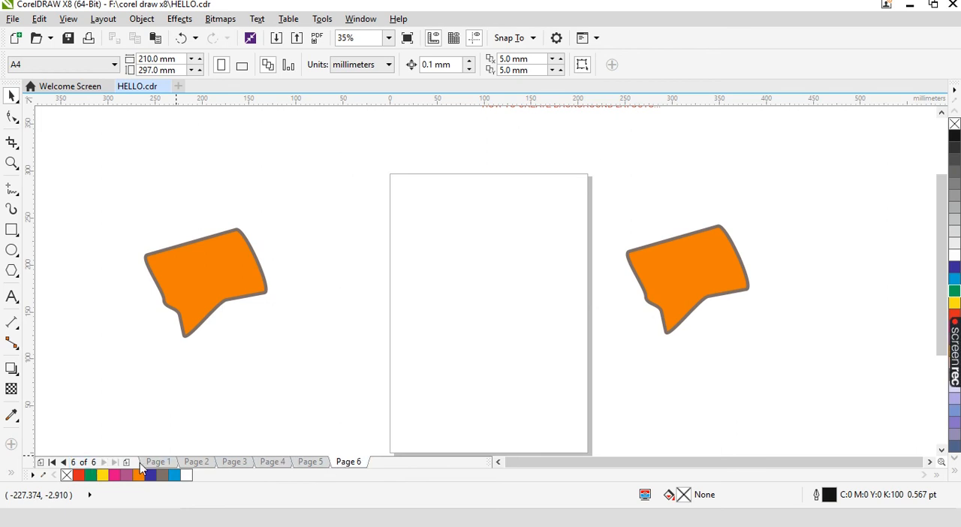
click(53, 462)
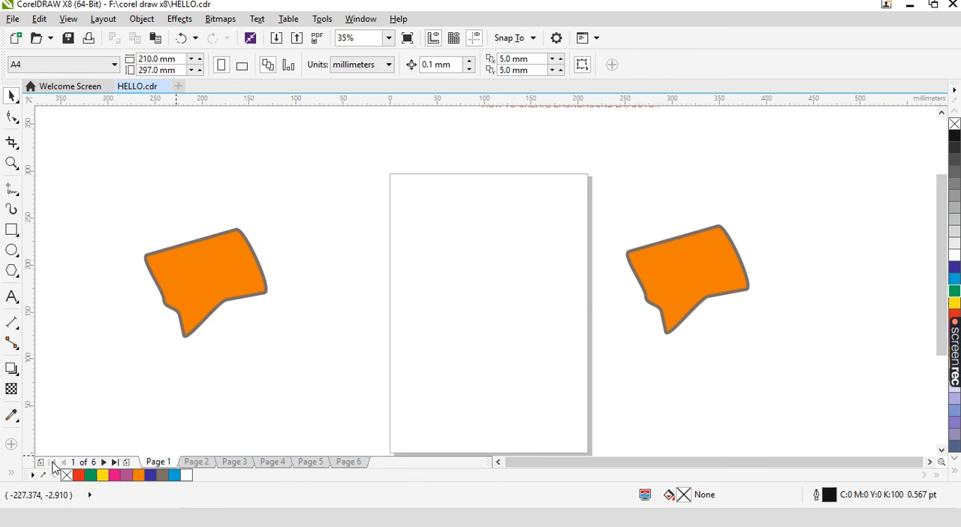
click(119, 462)
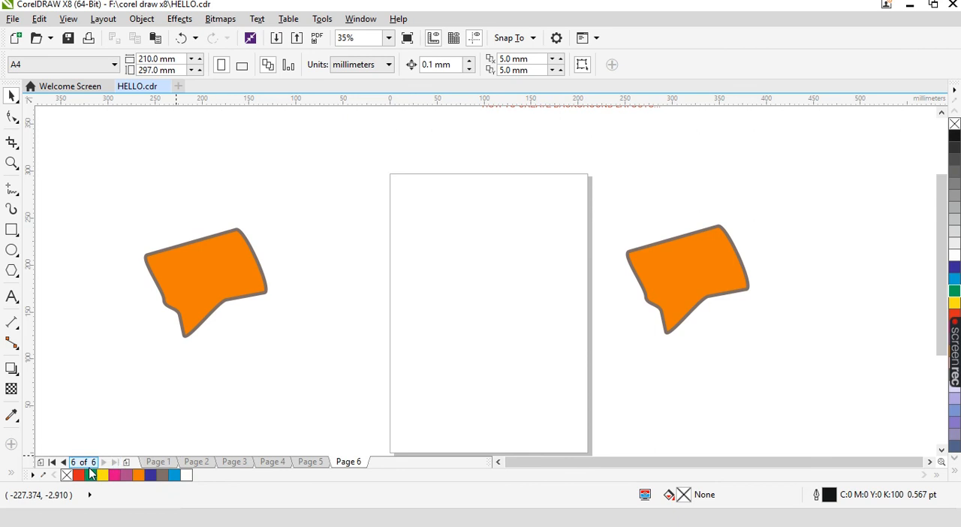
click(81, 462)
text(4)
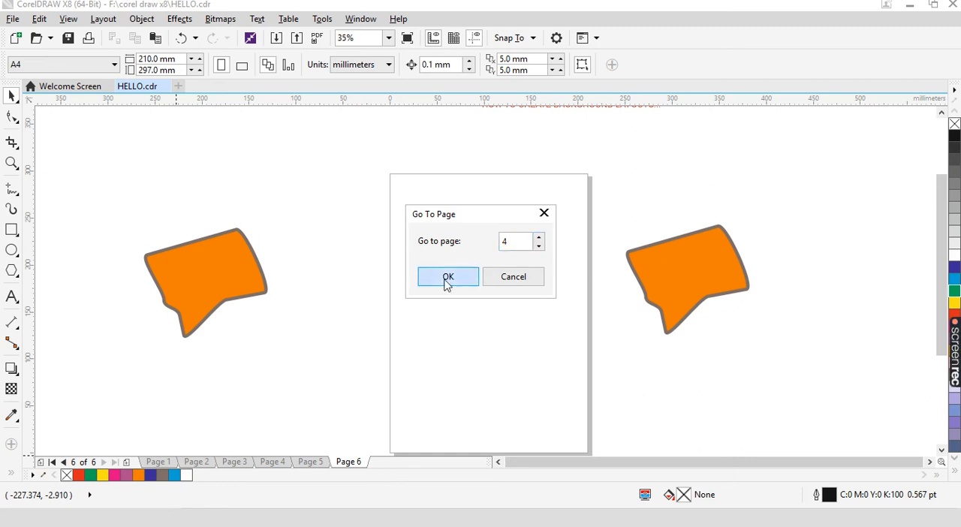
click(447, 276)
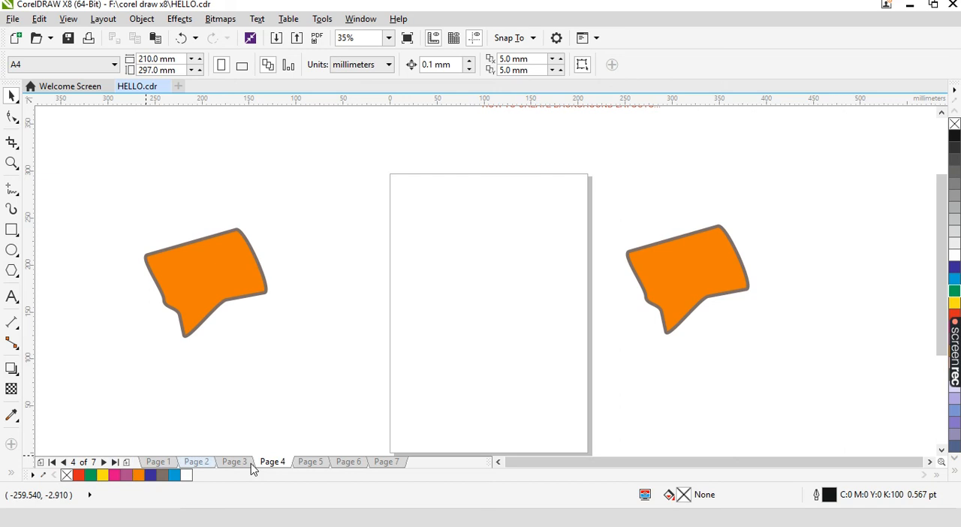
Step: Add another page, then step forward from the first page through the document
click(127, 462)
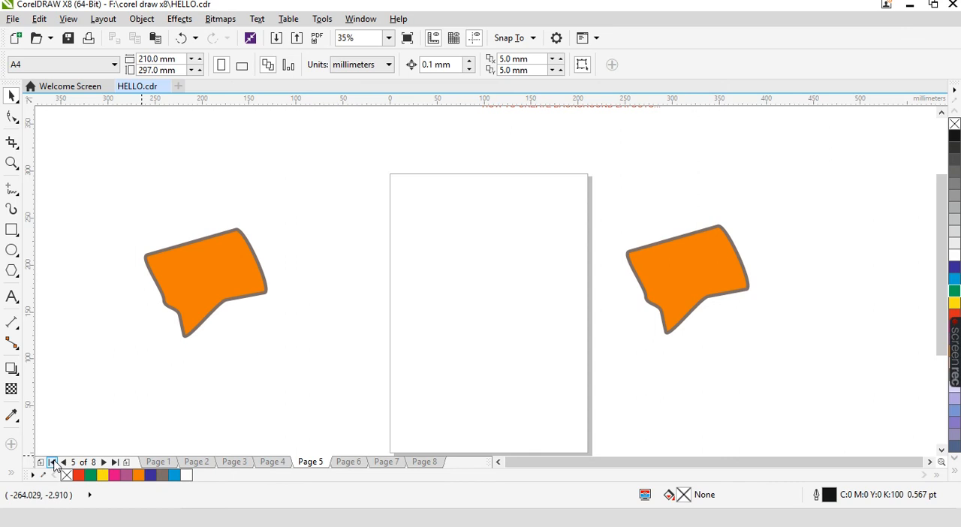
click(54, 461)
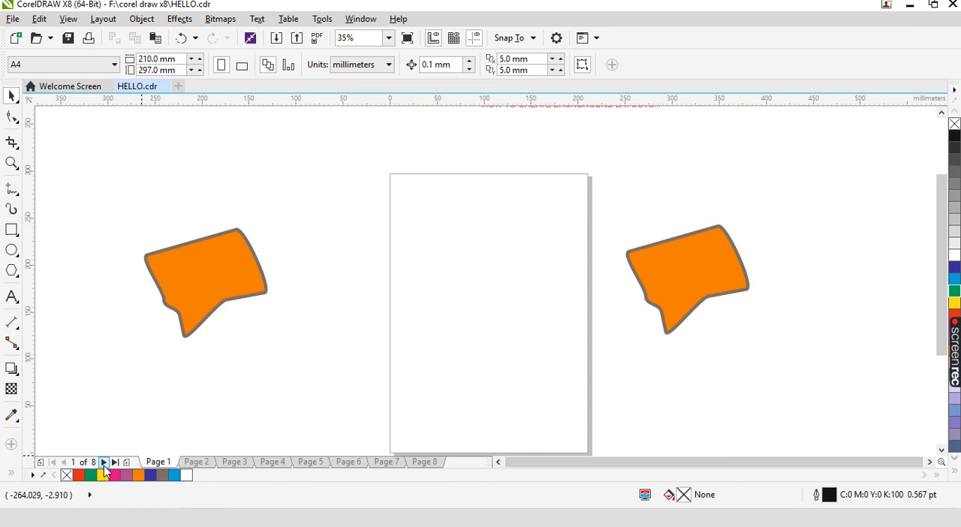
click(386, 462)
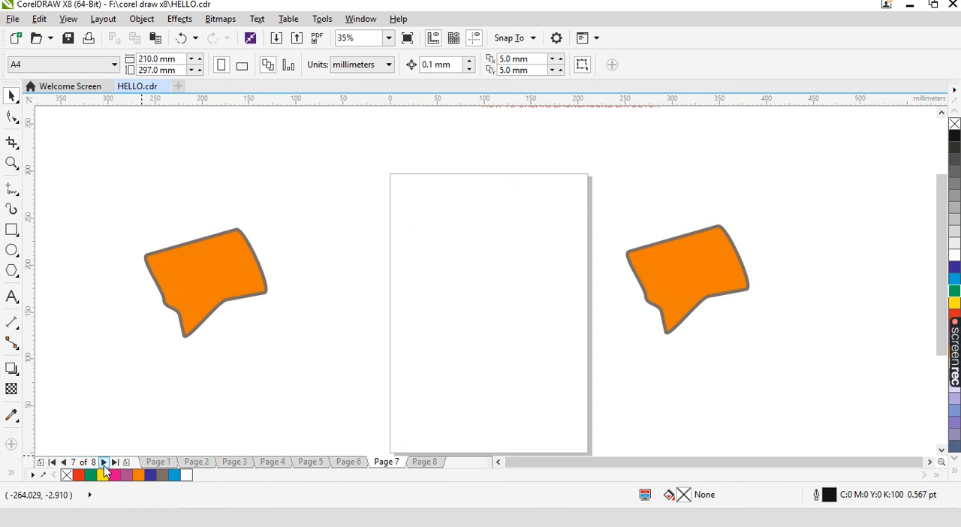
click(65, 461)
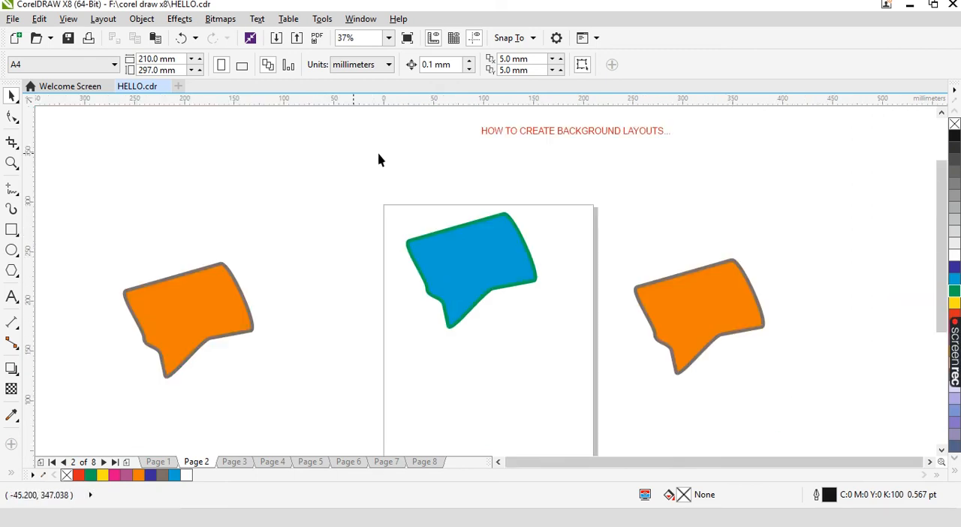
Step: Zoom out and drag the right orange speech bubble up and to the right
scroll(down, 3)
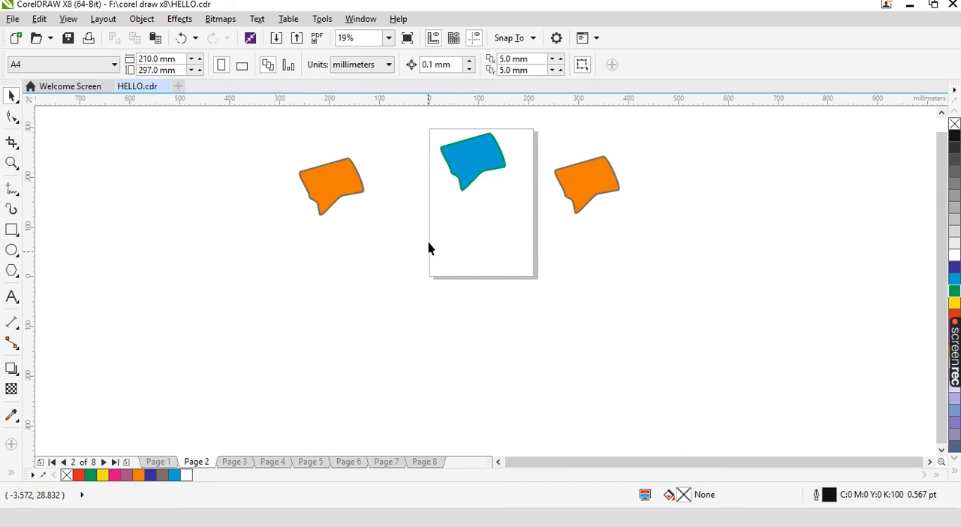
scroll(down, 3)
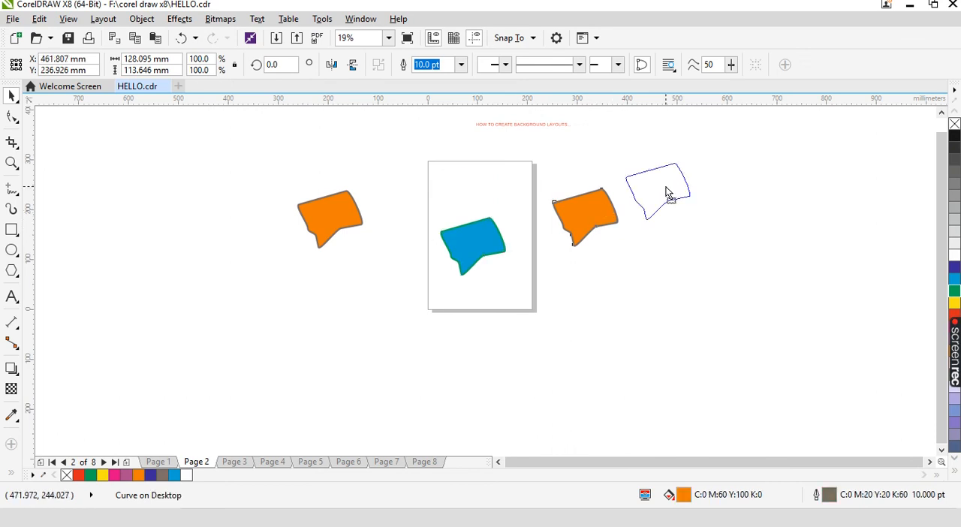
drag(585, 214, 627, 282)
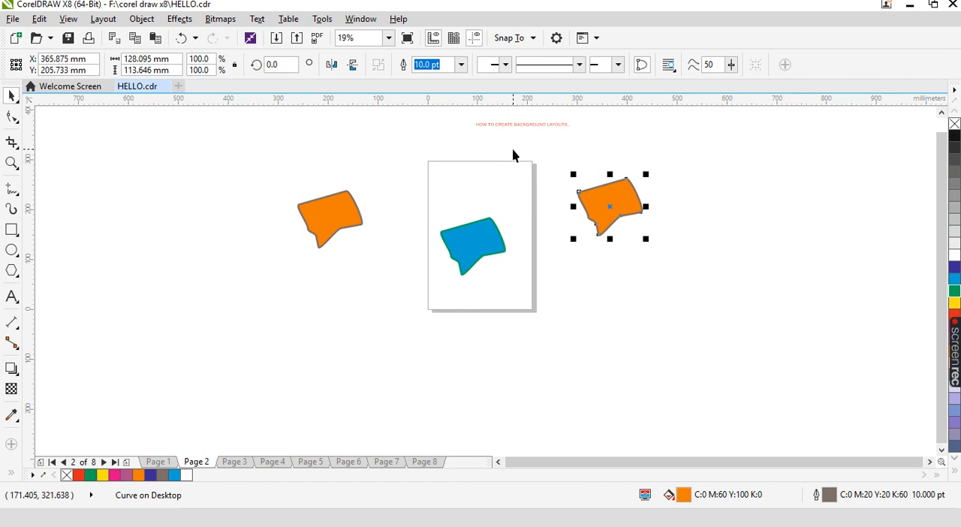
mouse_move(933, 44)
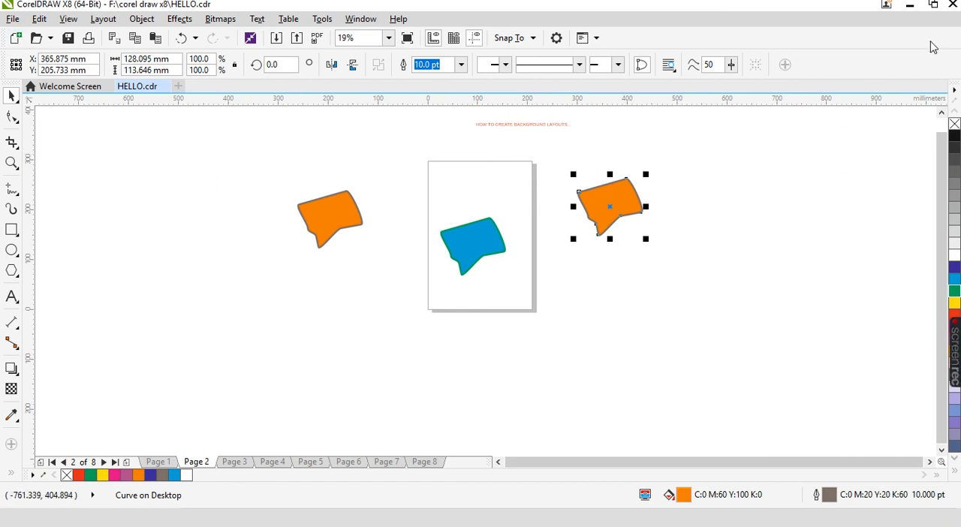
mouse_move(344, 172)
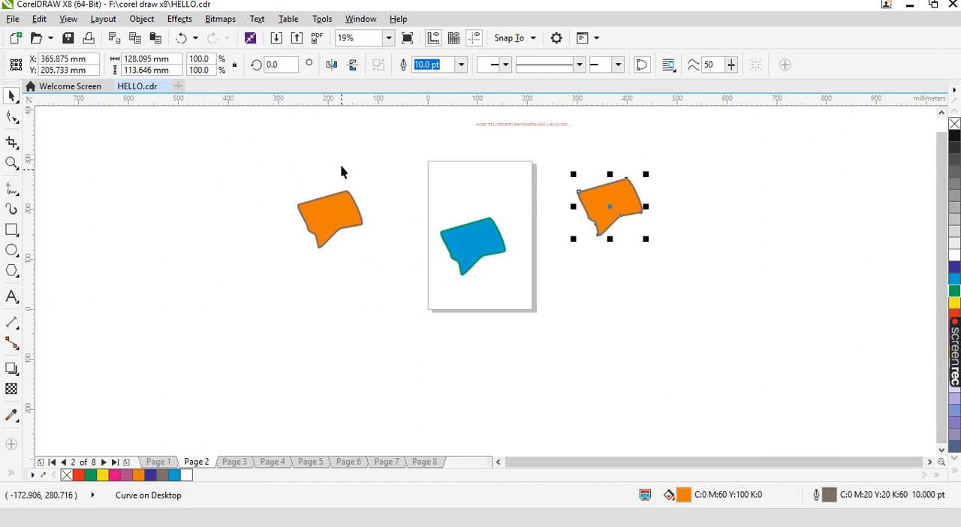
mouse_move(229, 135)
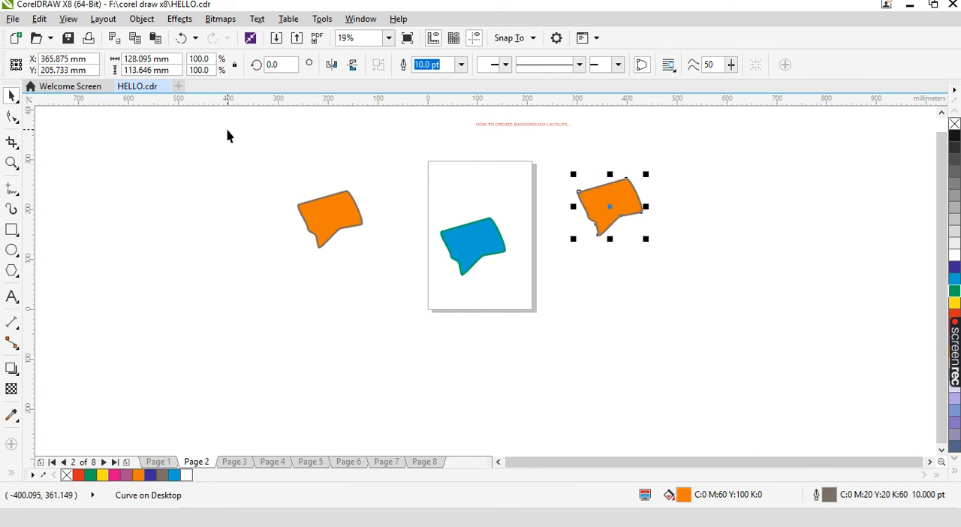
mouse_move(234, 173)
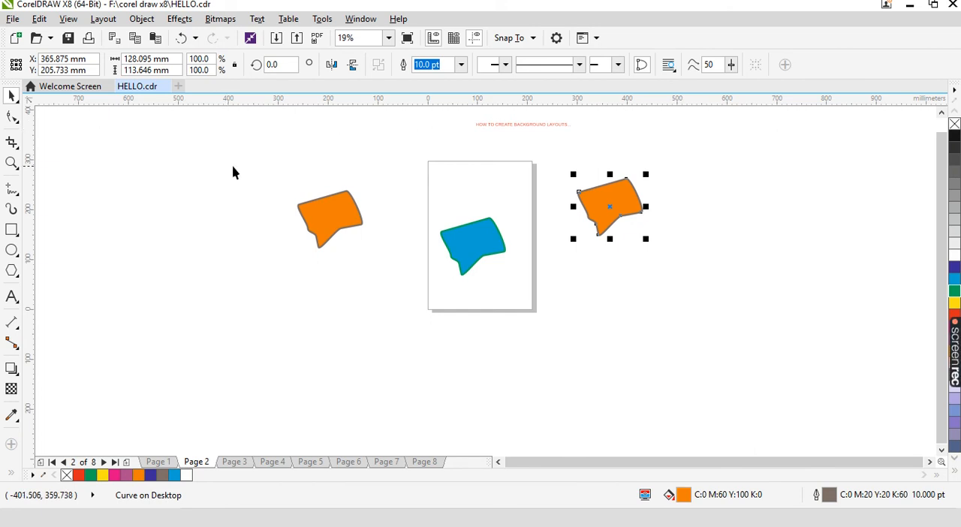